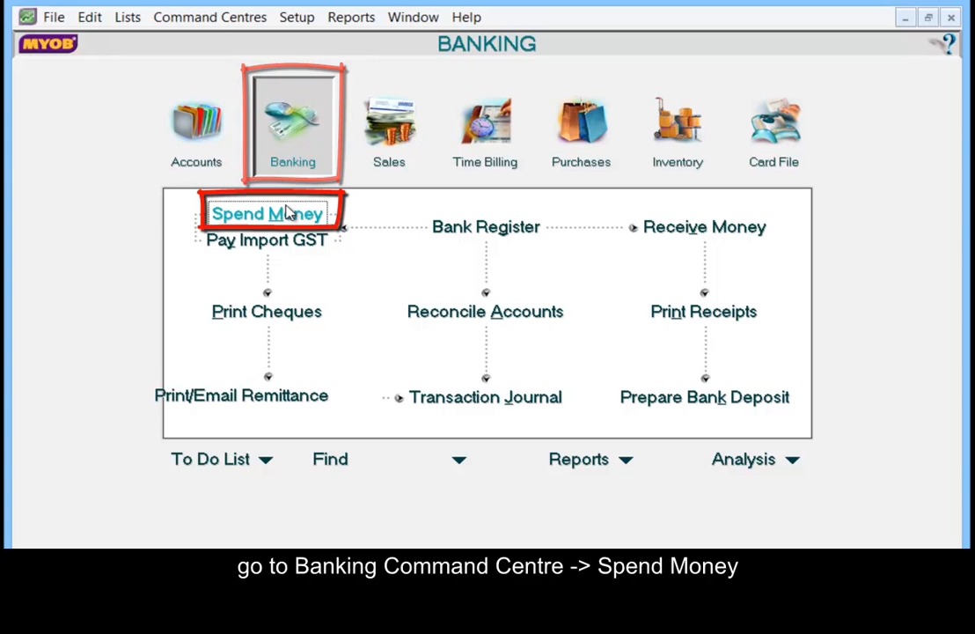
Step: Start a new Spend Money cheque with Singtel as the card and payee
left_click(268, 213)
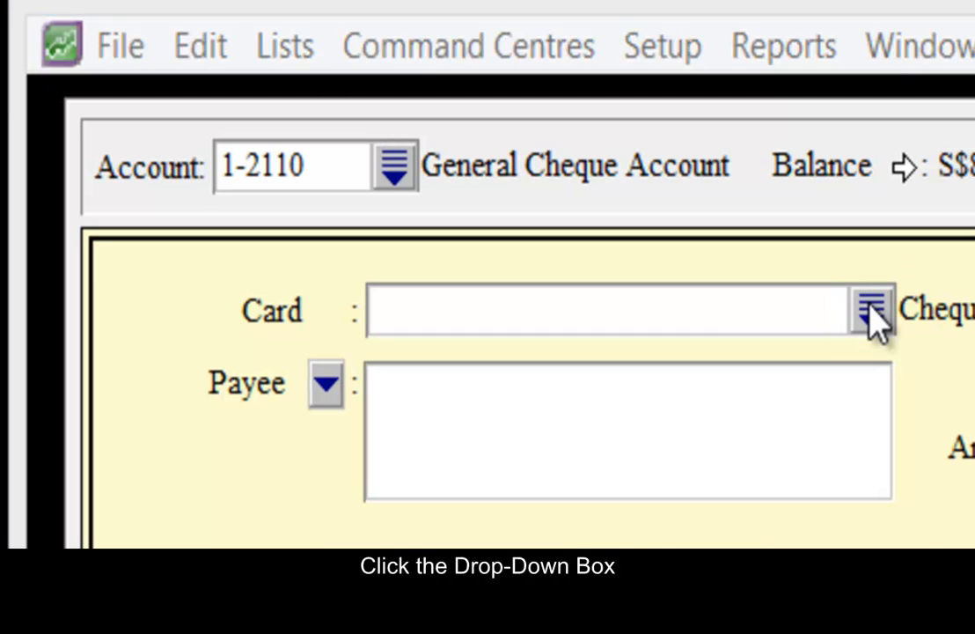
left_click(874, 308)
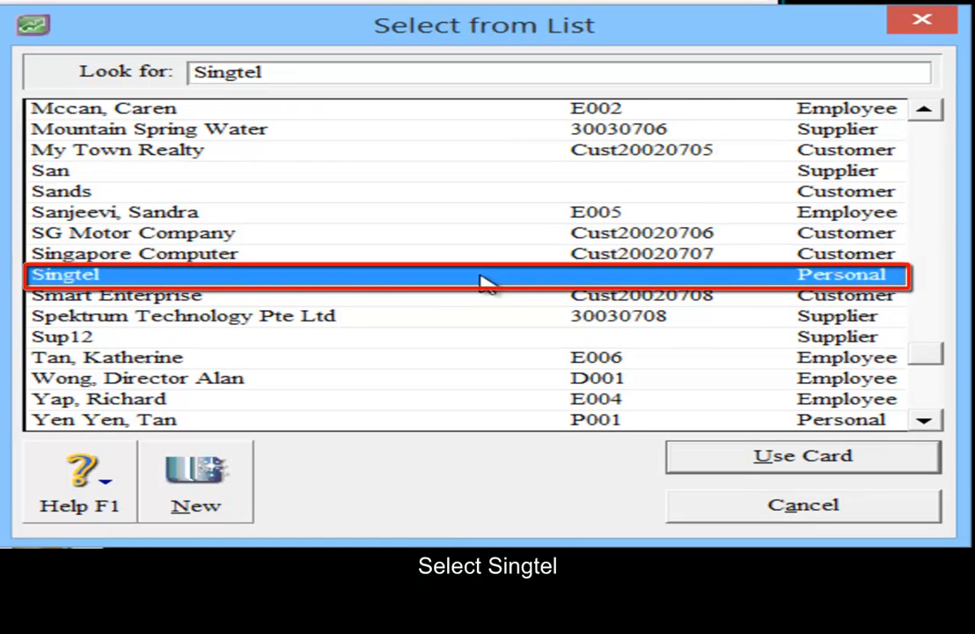
mouse_move(795, 463)
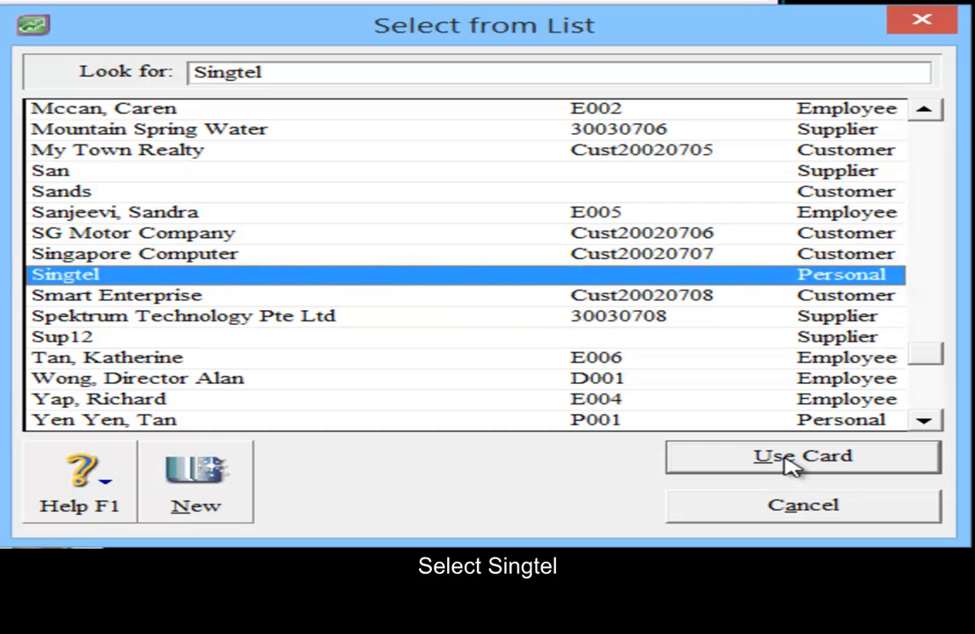
left_click(803, 456)
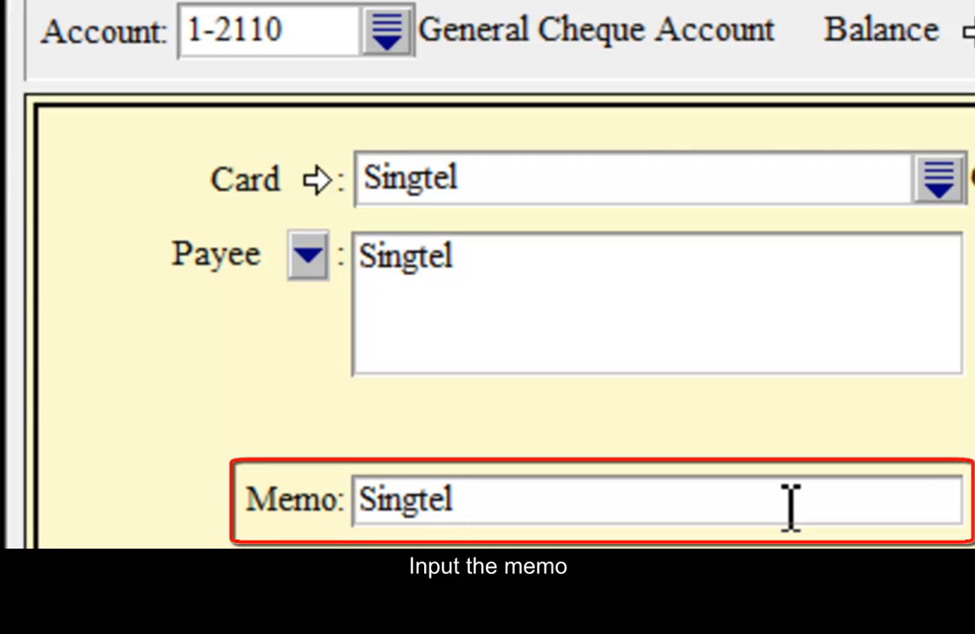
Step: Extend the memo to read 'Singtel expenses'
type("expens")
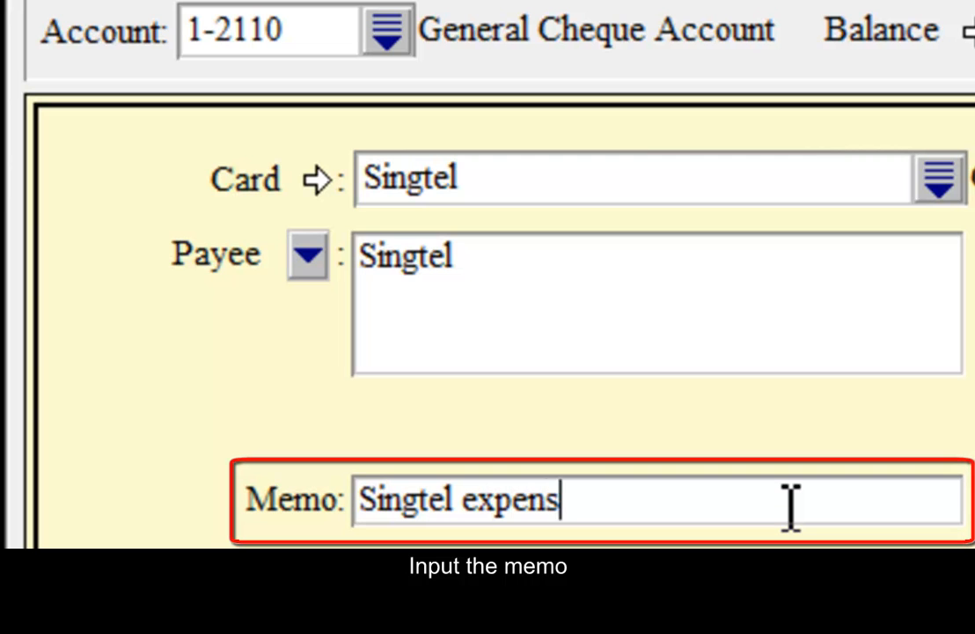
type("es")
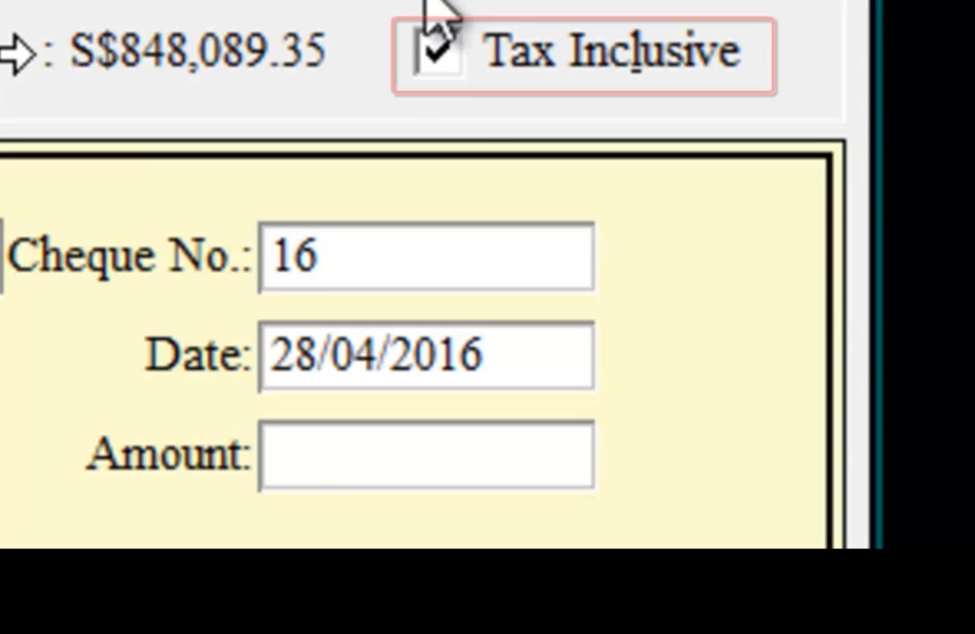
Step: Untick Tax Inclusive and set the cheque number to 111120
left_click(433, 54)
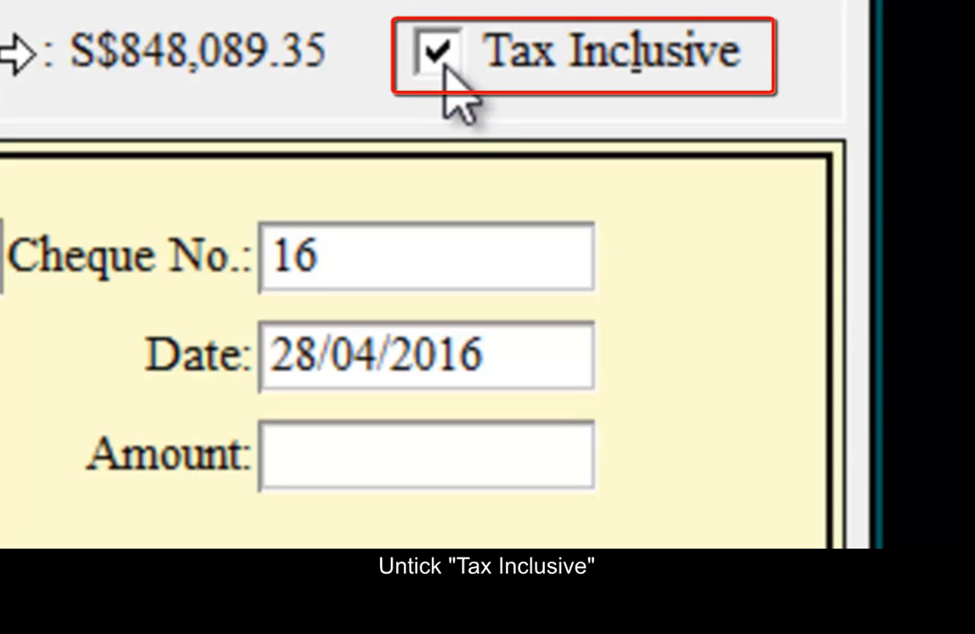
left_click(436, 54)
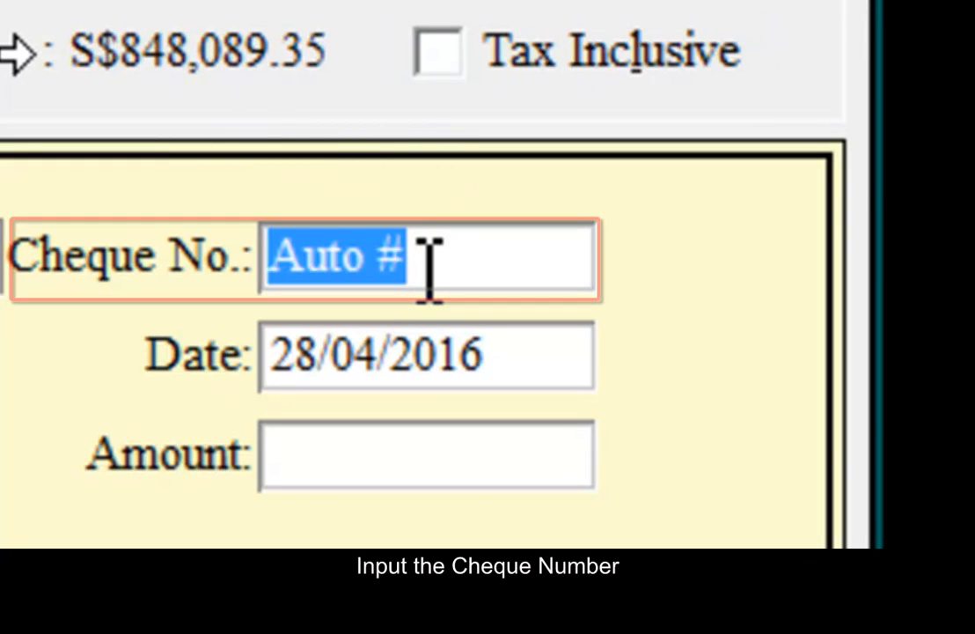
type("1111")
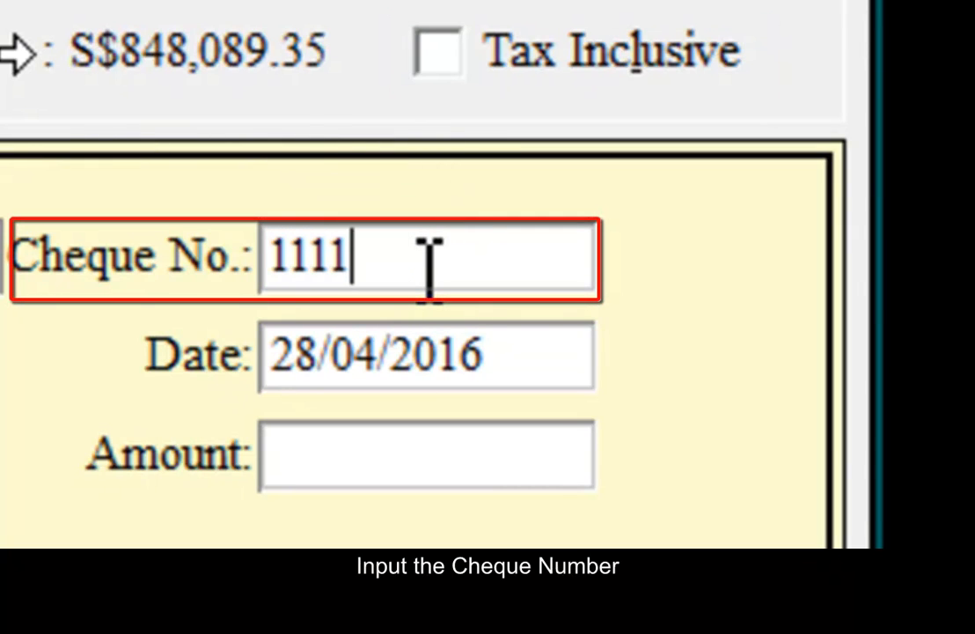
type("20")
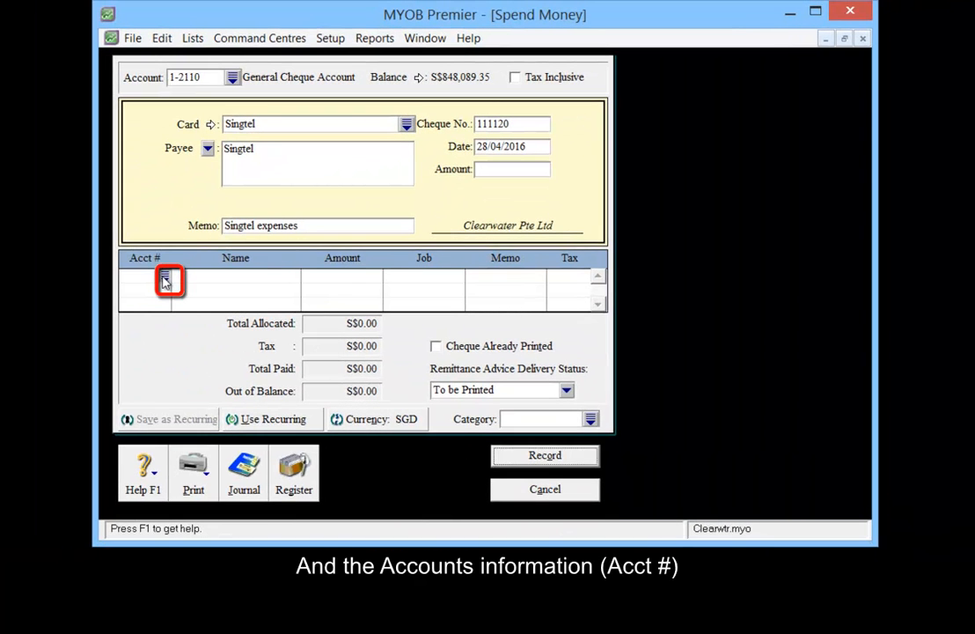
Step: Allocate the first line to 6-6110 Telephone & Fax Charges with an amount of 200
left_click(167, 280)
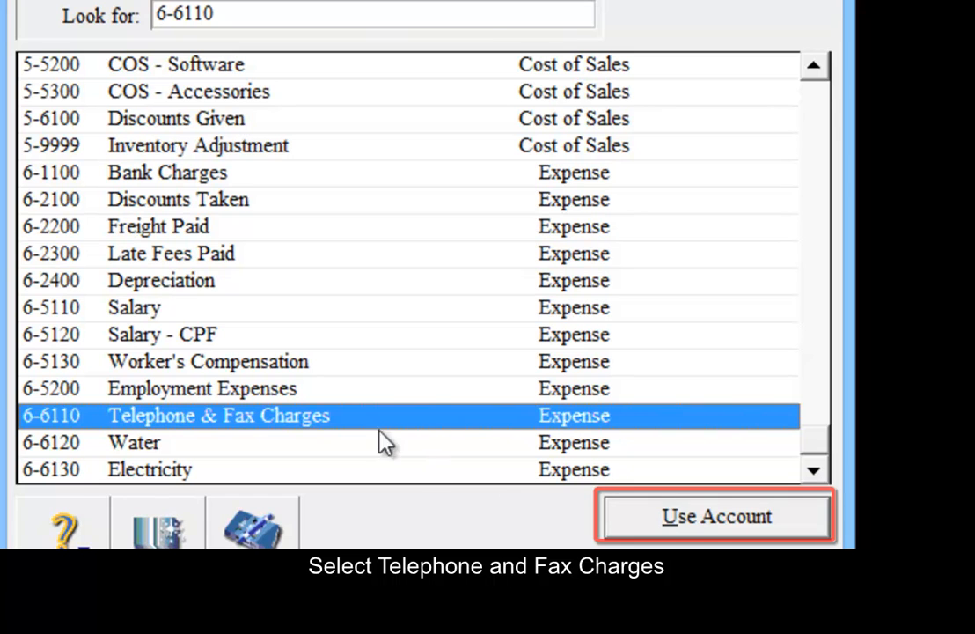
left_click(716, 518)
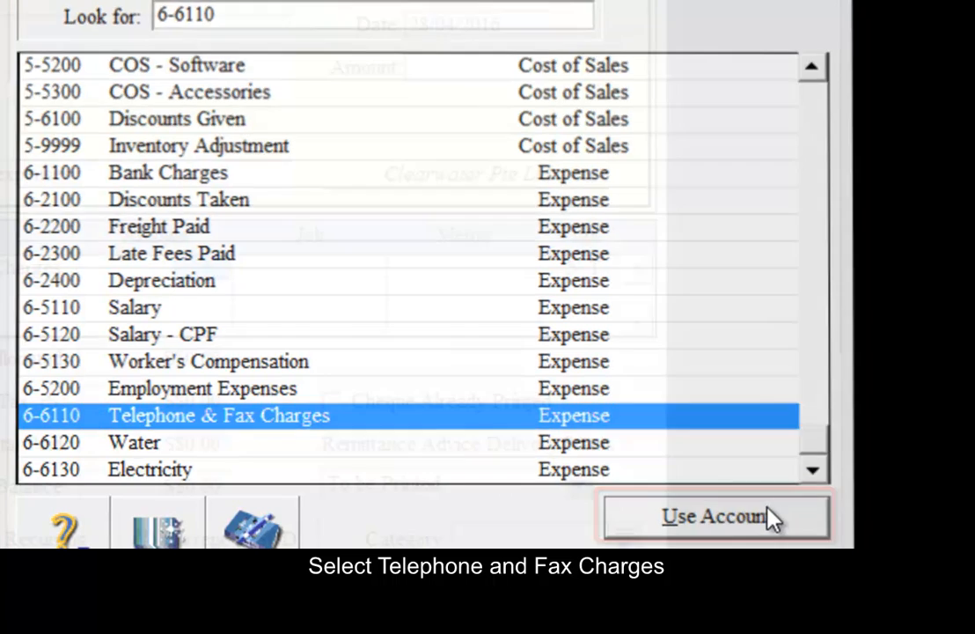
left_click(713, 518)
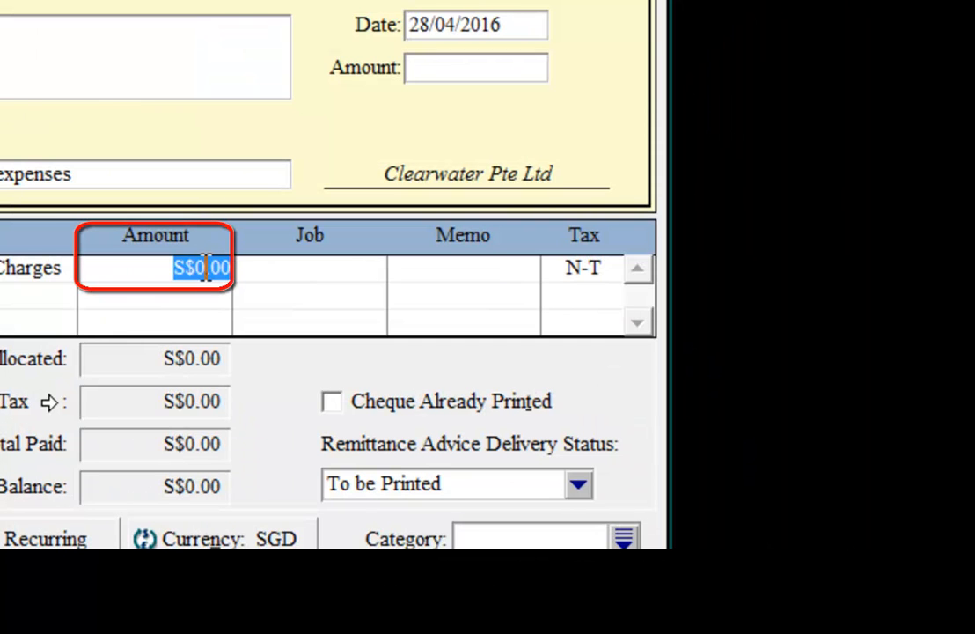
type("200")
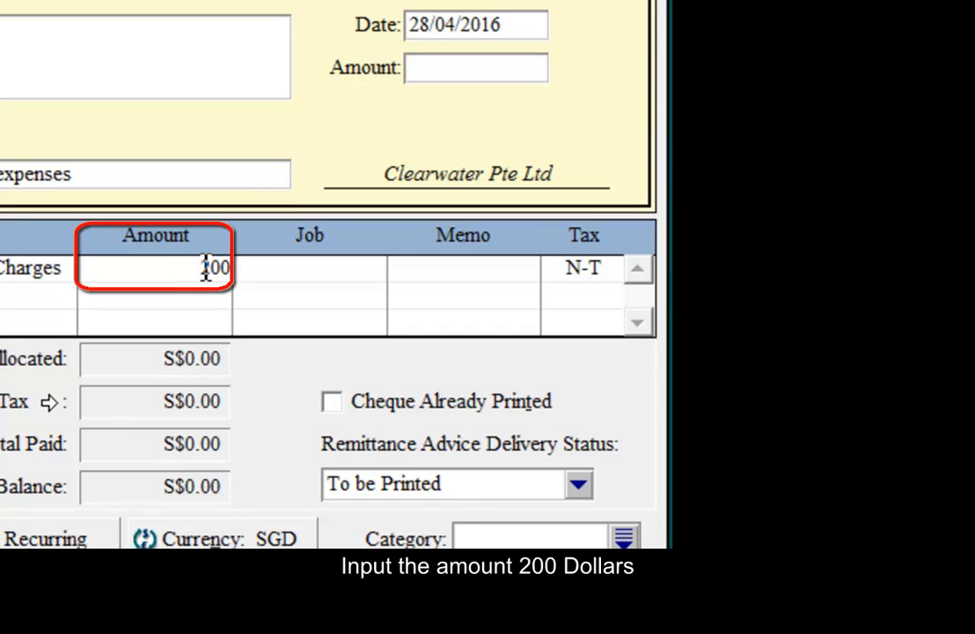
key("Tab")
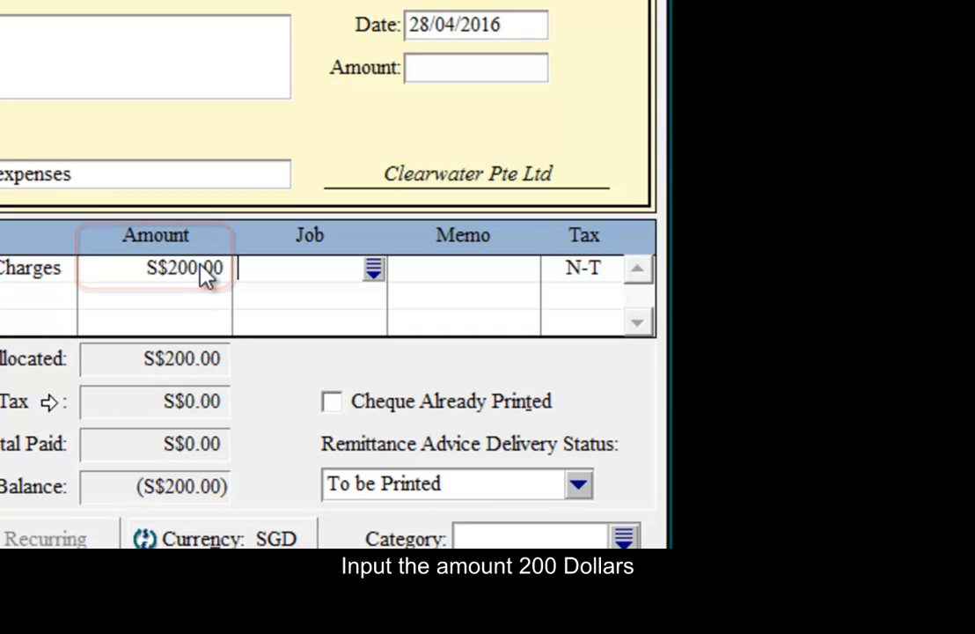
Step: Give the first line the memo Local and tax code TX7
left_click(461, 267)
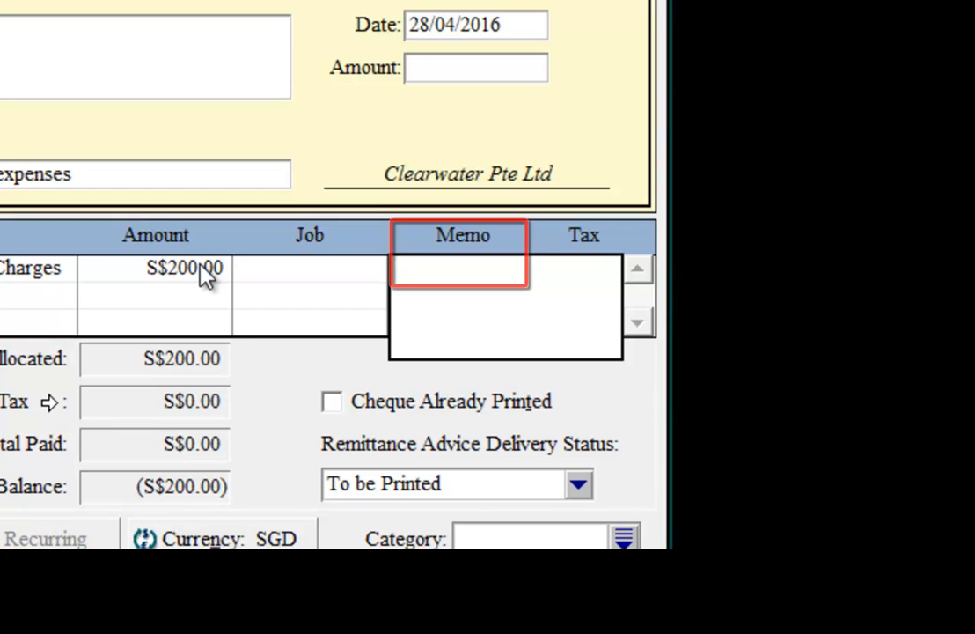
type("Lo")
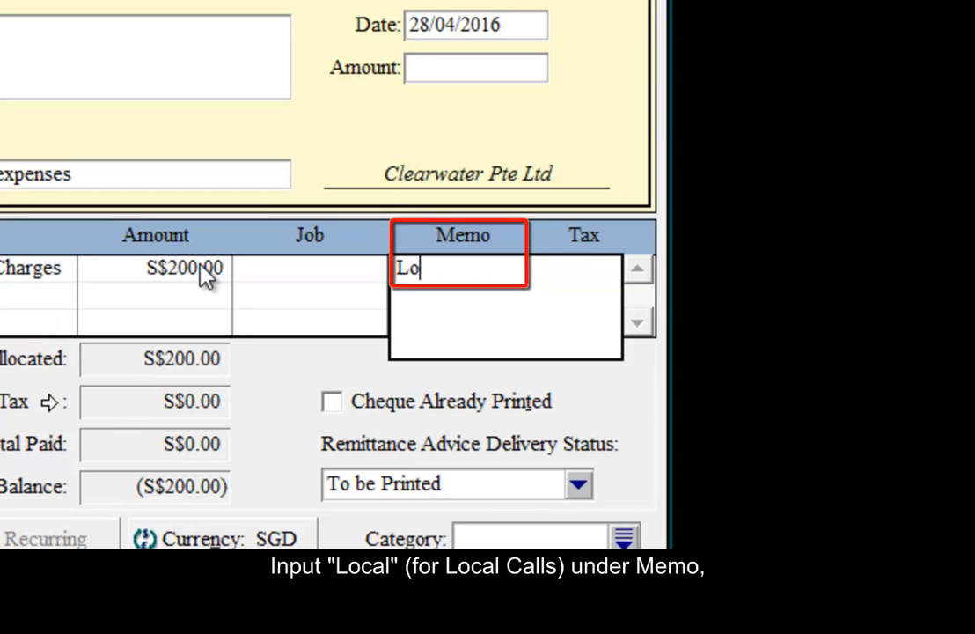
type("cal")
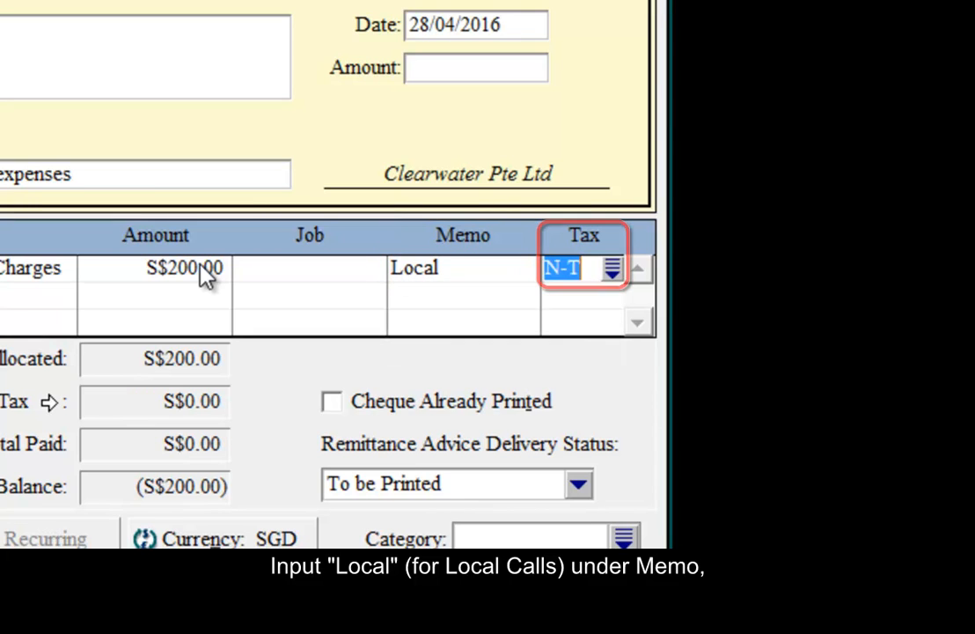
type("TX&")
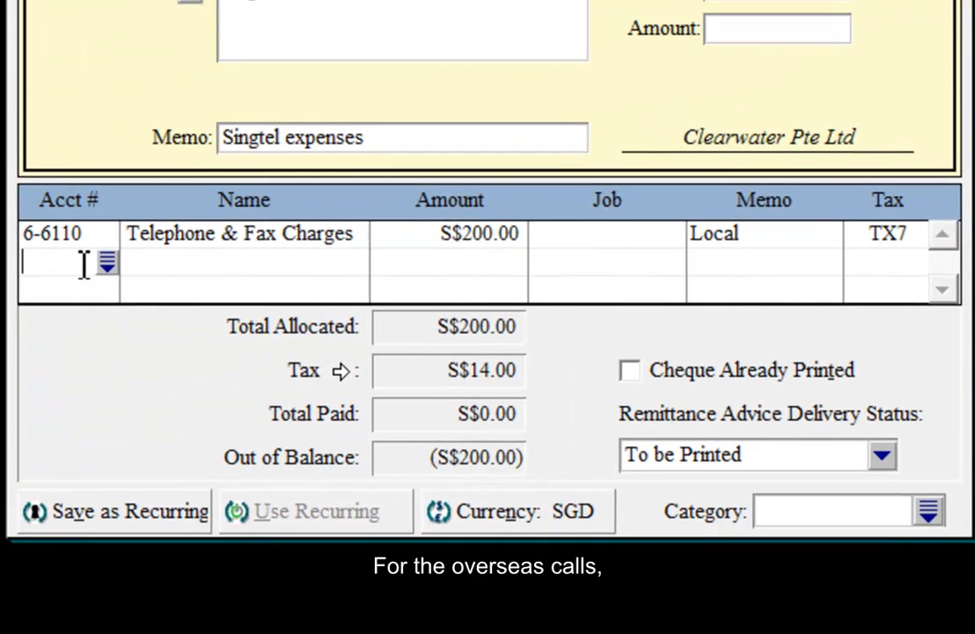
Step: Add a second 6-6110 line of 100.00 with memo Overseas and tax code ZP
type("6-61")
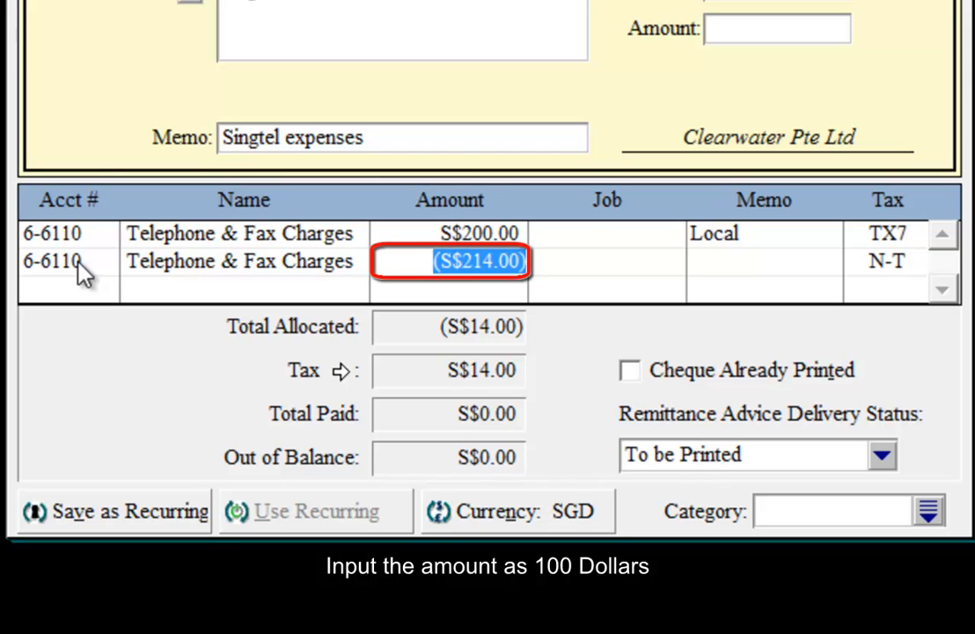
type("100.00")
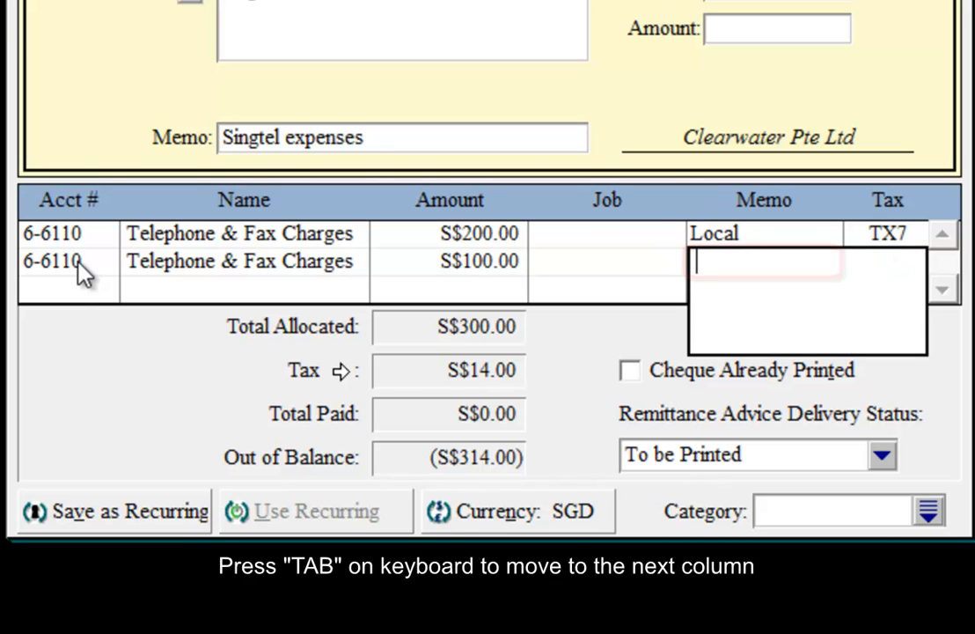
type("Overseas")
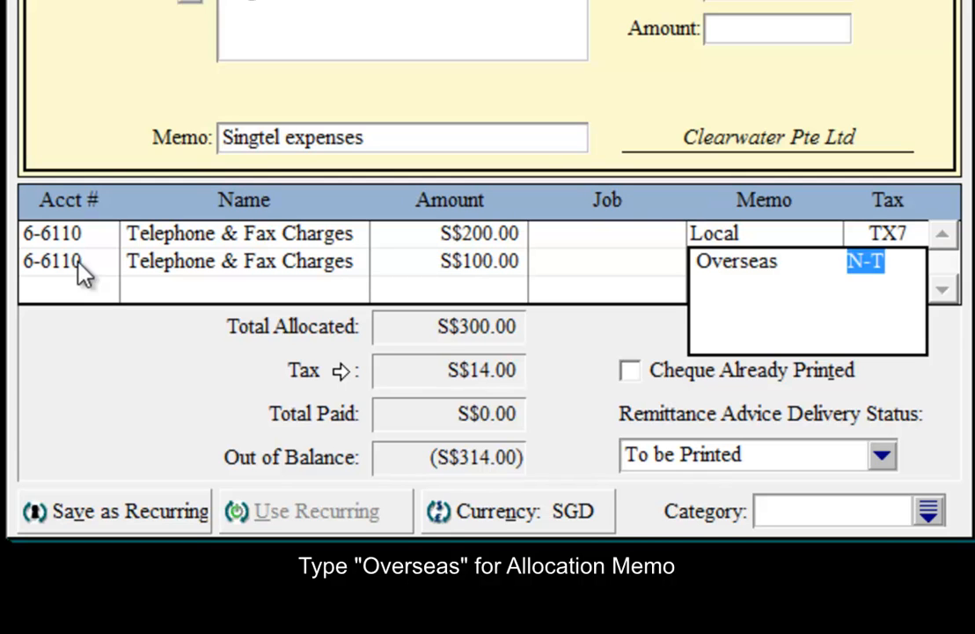
left_click(870, 261)
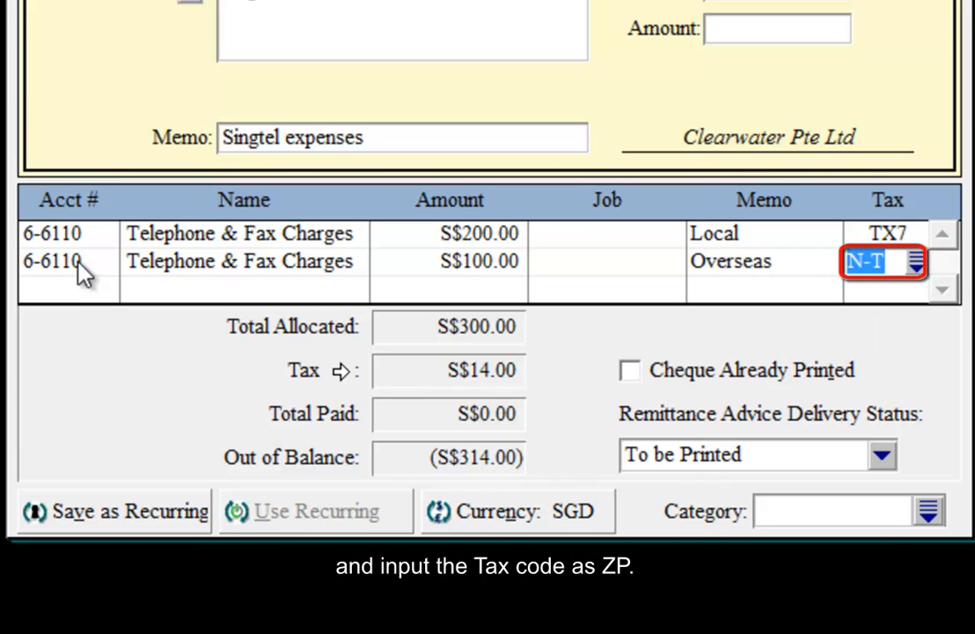
type("ZP")
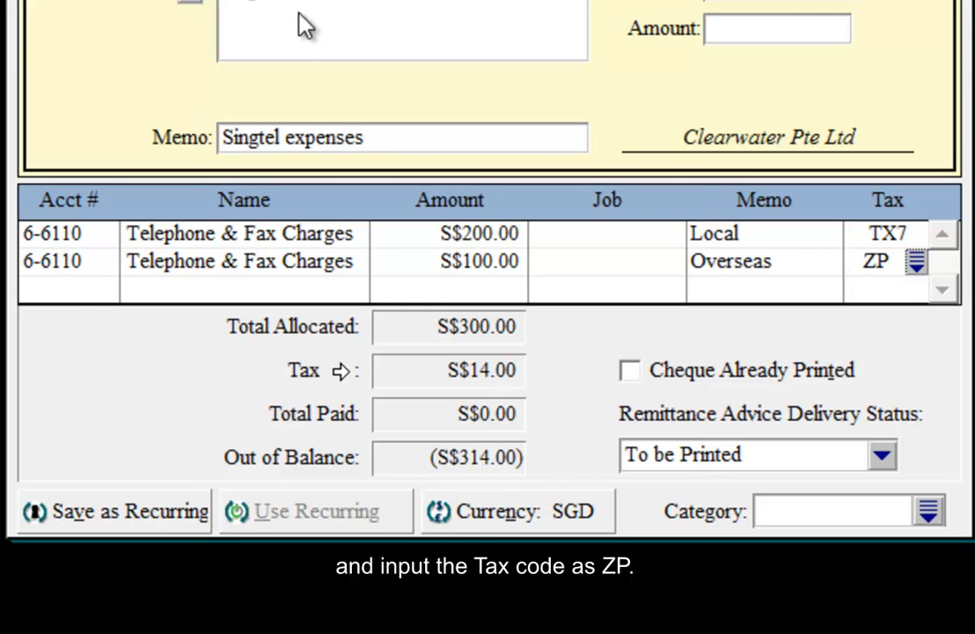
Step: Fill the cheque amount with the S$314.00 total, record it and close the blank entry
left_click(778, 28)
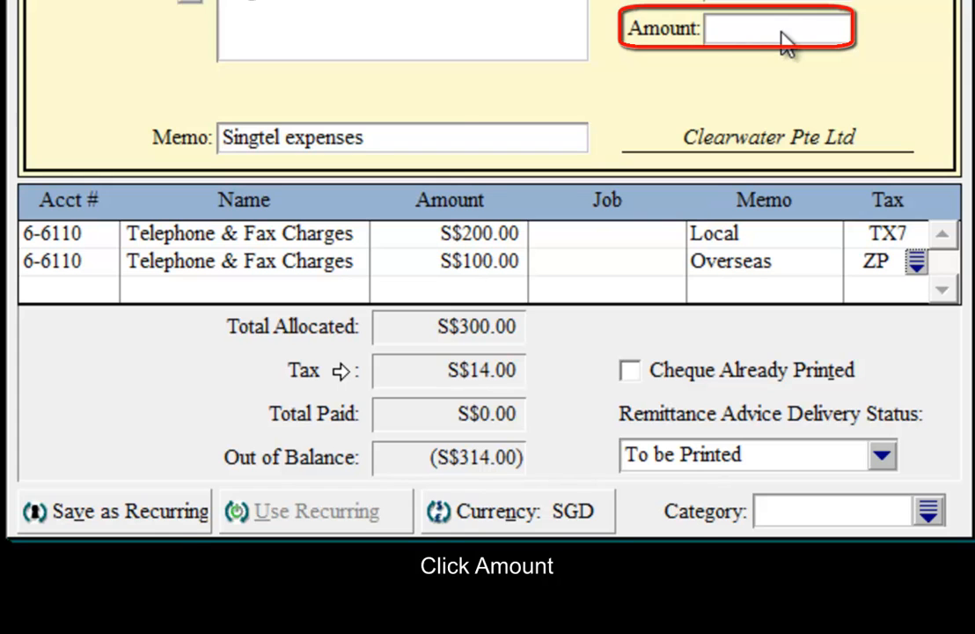
left_click(775, 28)
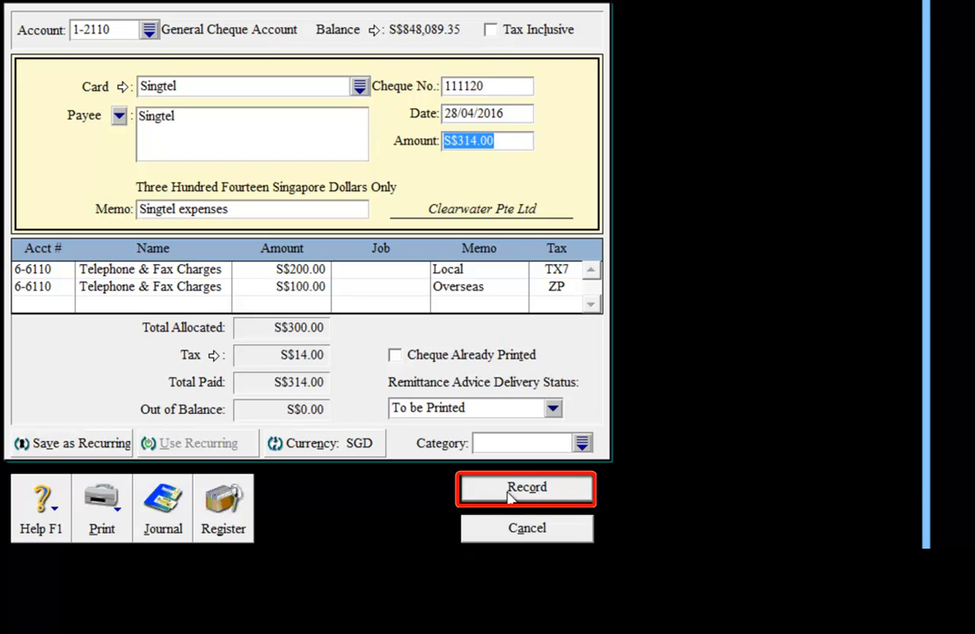
left_click(527, 488)
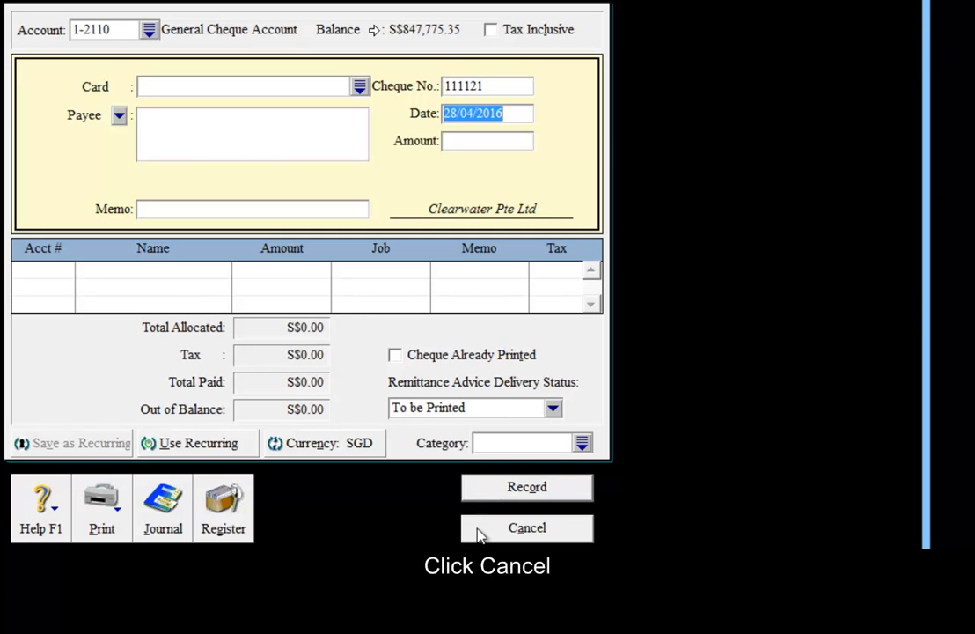
left_click(526, 529)
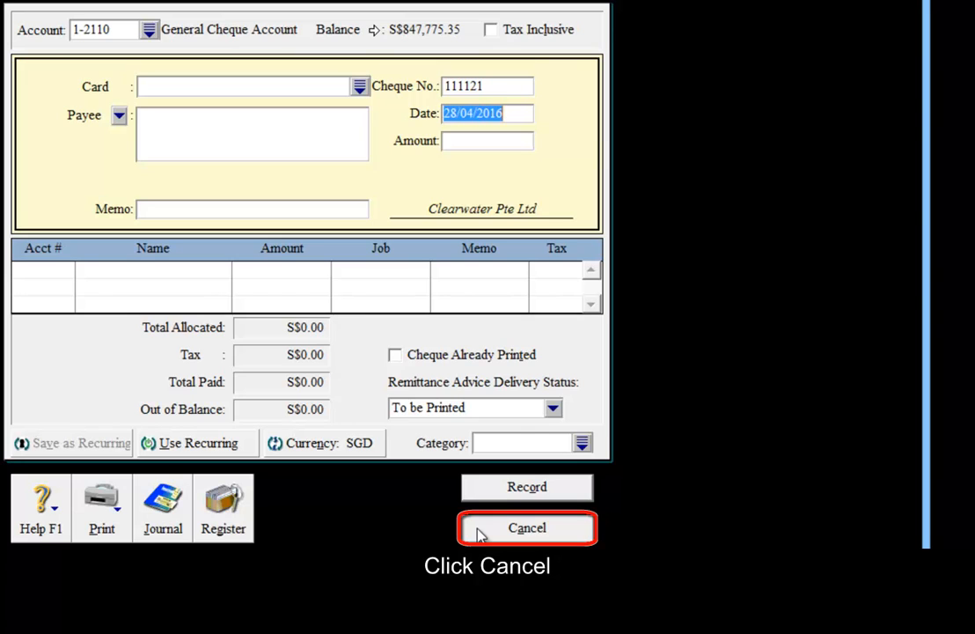
left_click(526, 528)
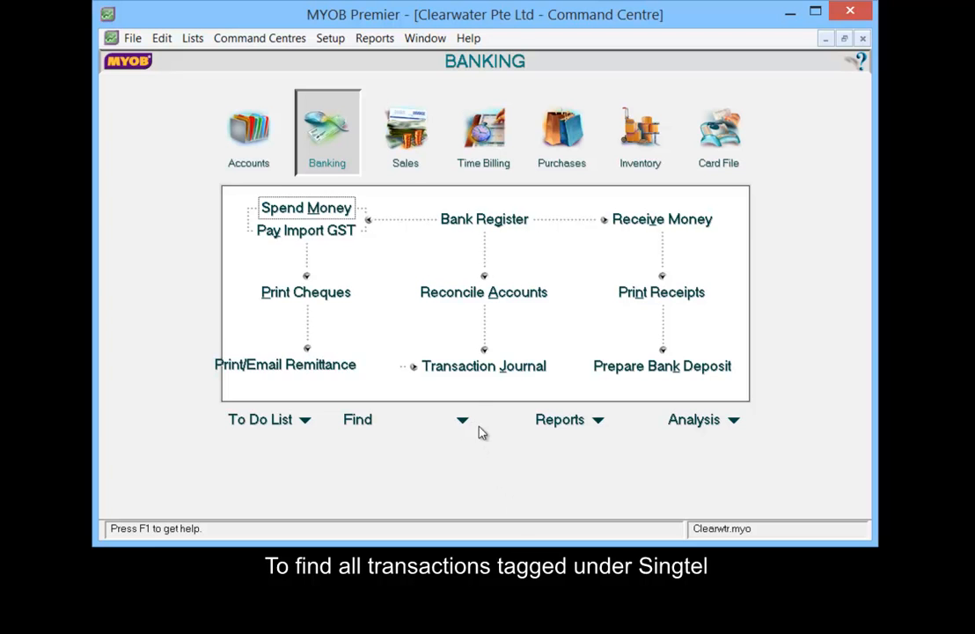
Step: Find transactions by Card, searching 'sing' and using Singtel as the card
left_click(461, 419)
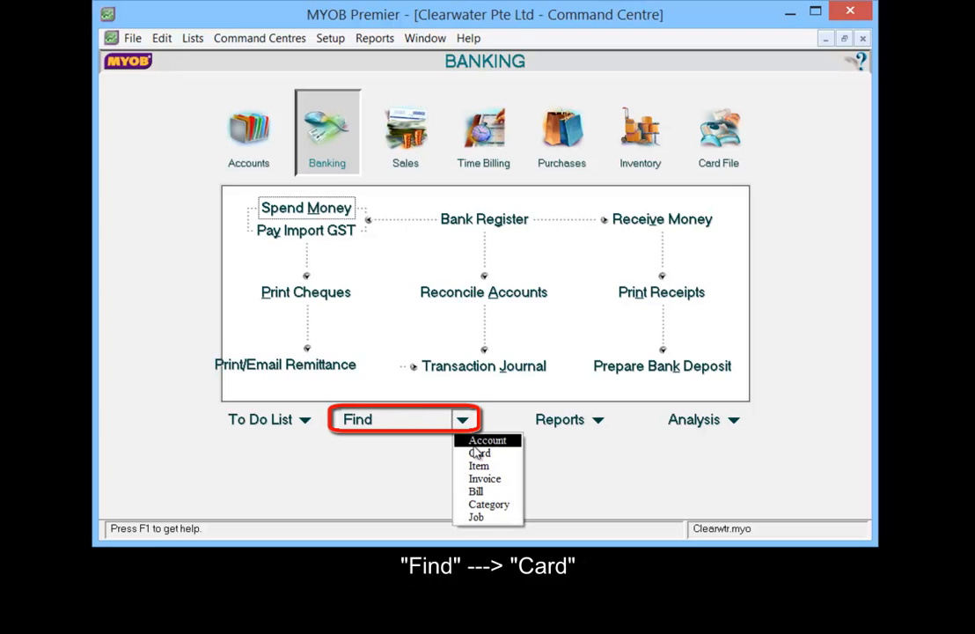
mouse_move(489, 454)
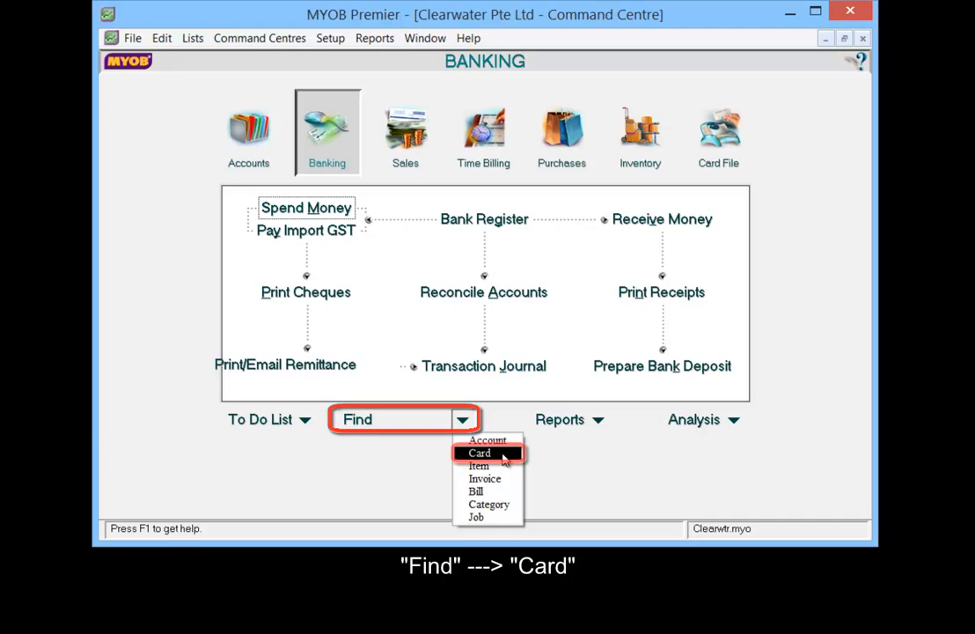
left_click(479, 453)
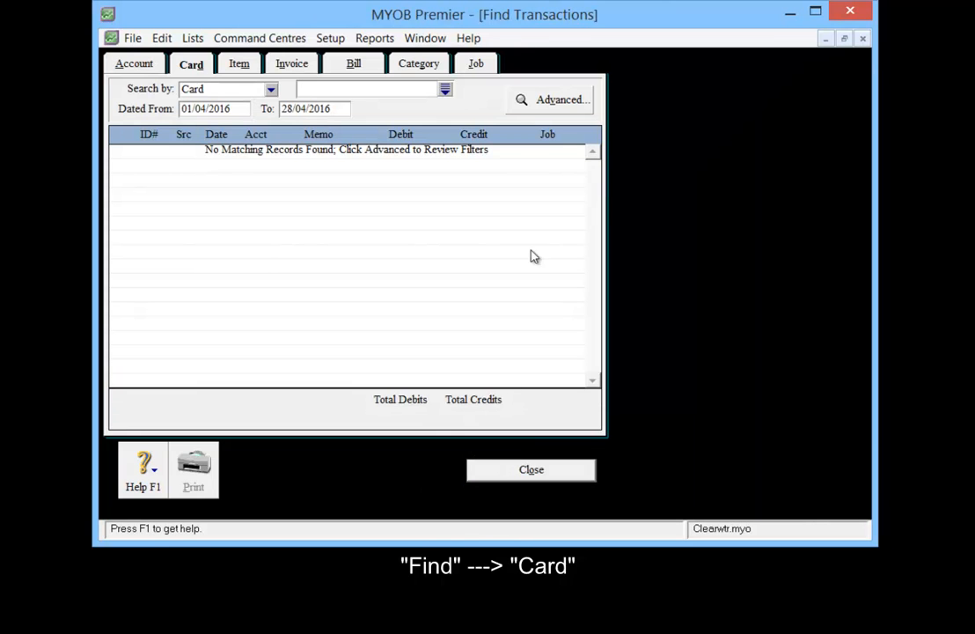
left_click(443, 88)
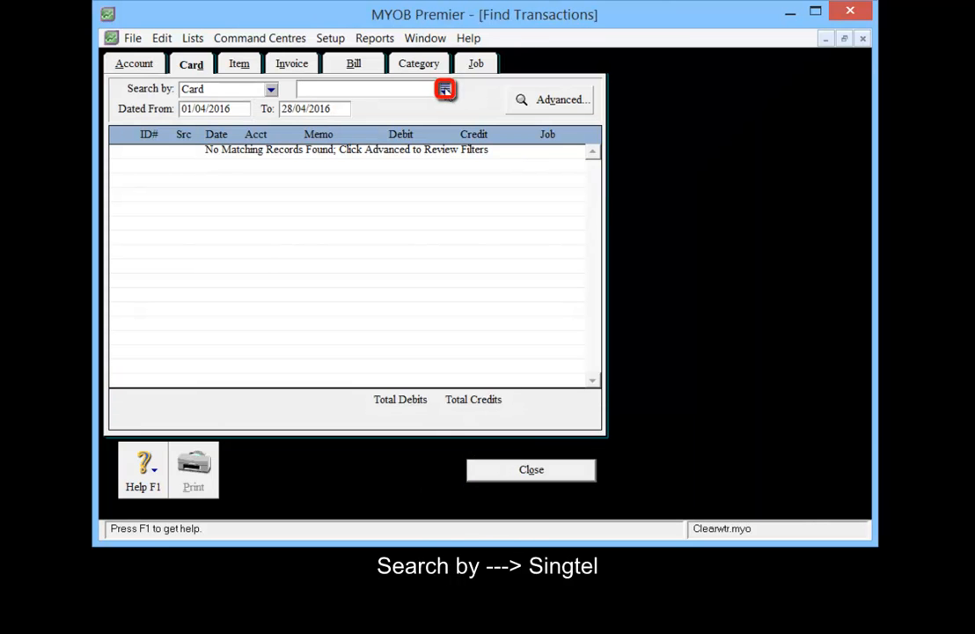
left_click(443, 99)
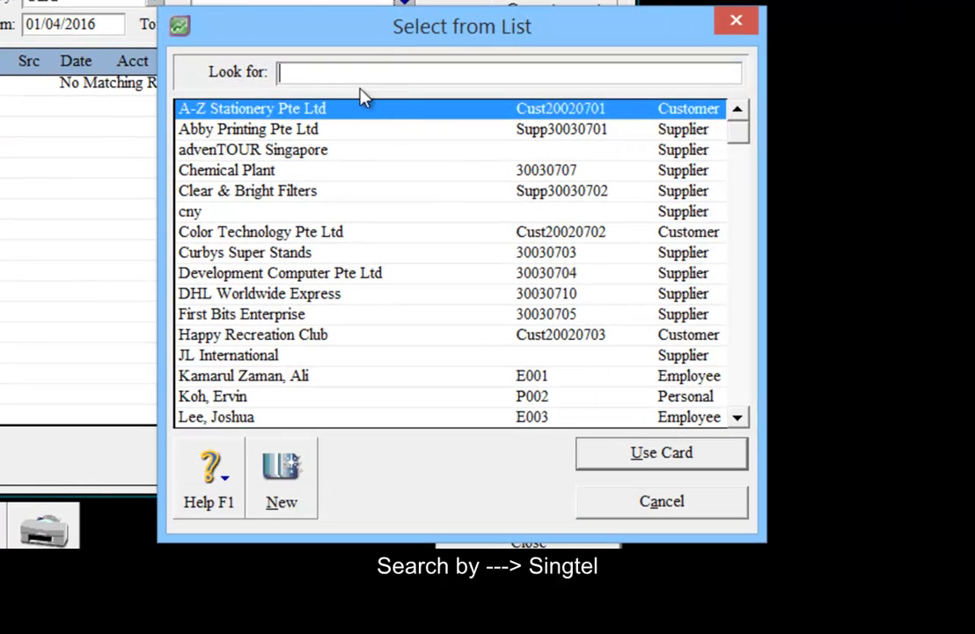
type("sing")
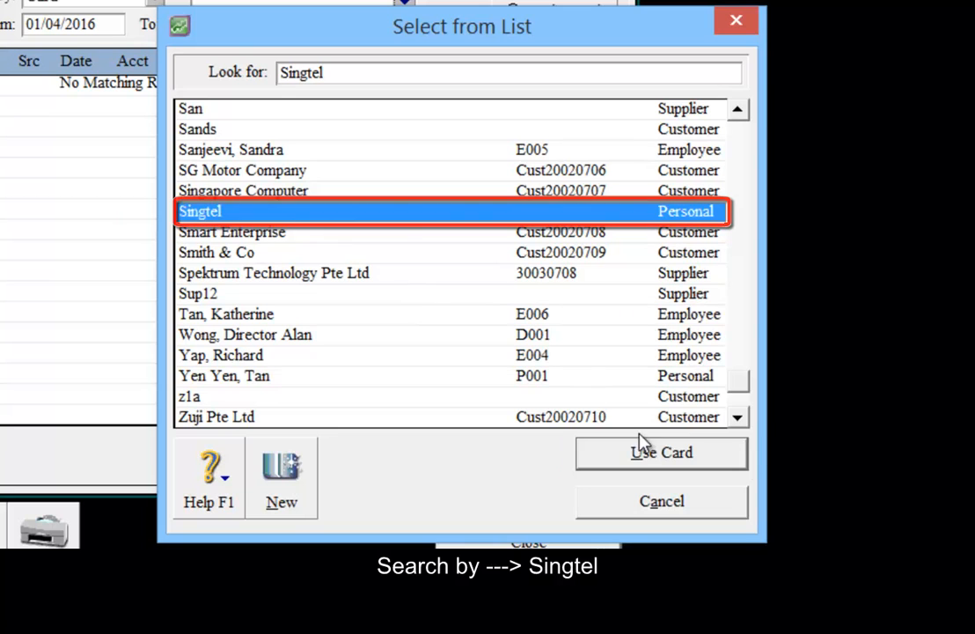
left_click(662, 453)
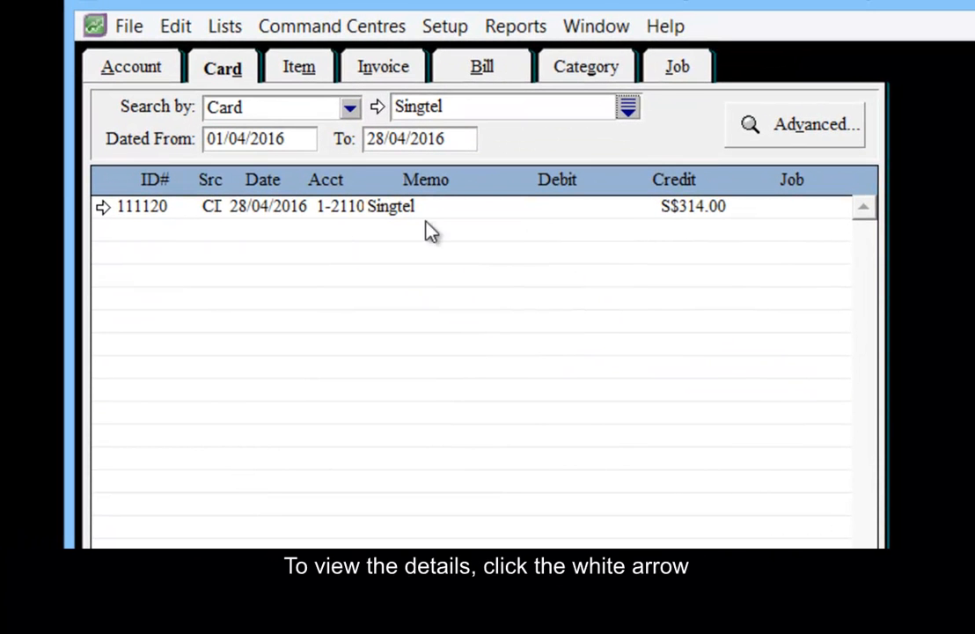
mouse_move(102, 211)
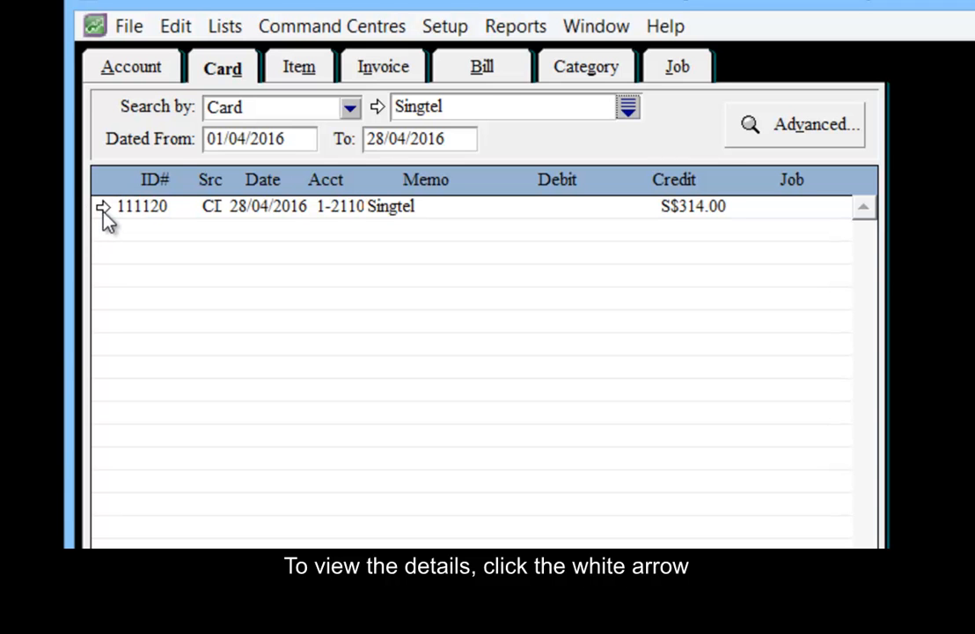